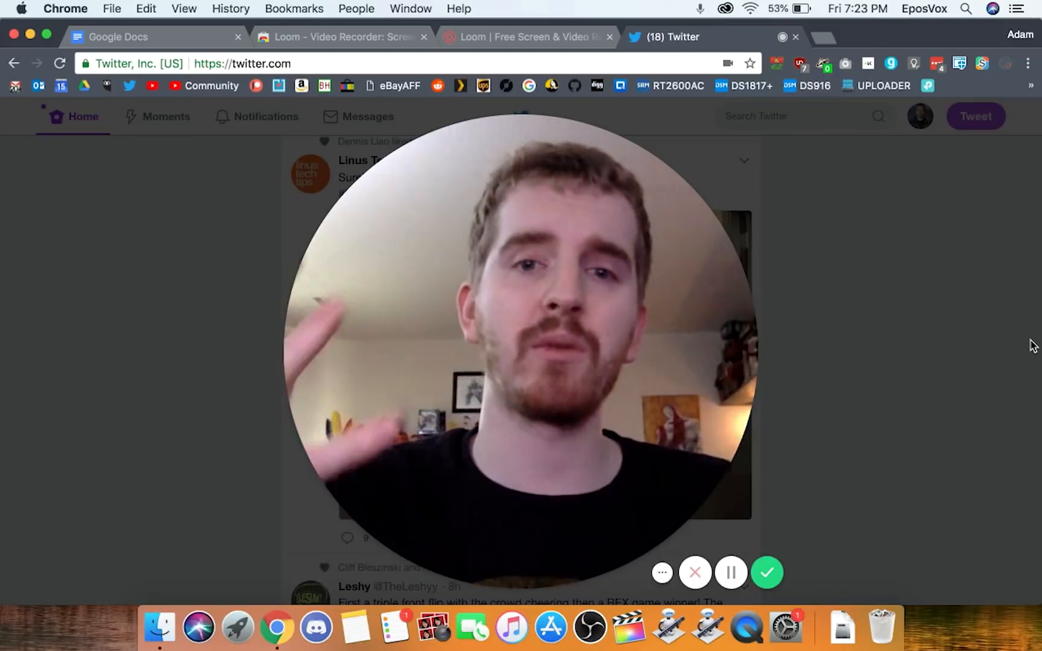
# Step: Add the Loom extension from its Chrome Web Store page and confirm the permissions prompt
pyautogui.click(339, 36)
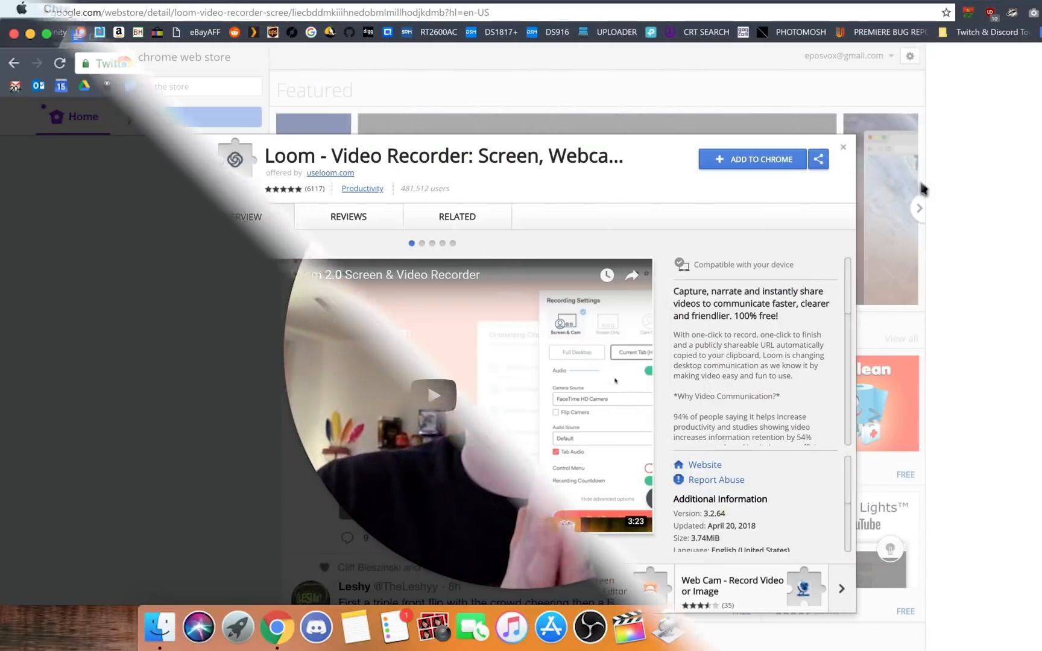
pyautogui.click(752, 159)
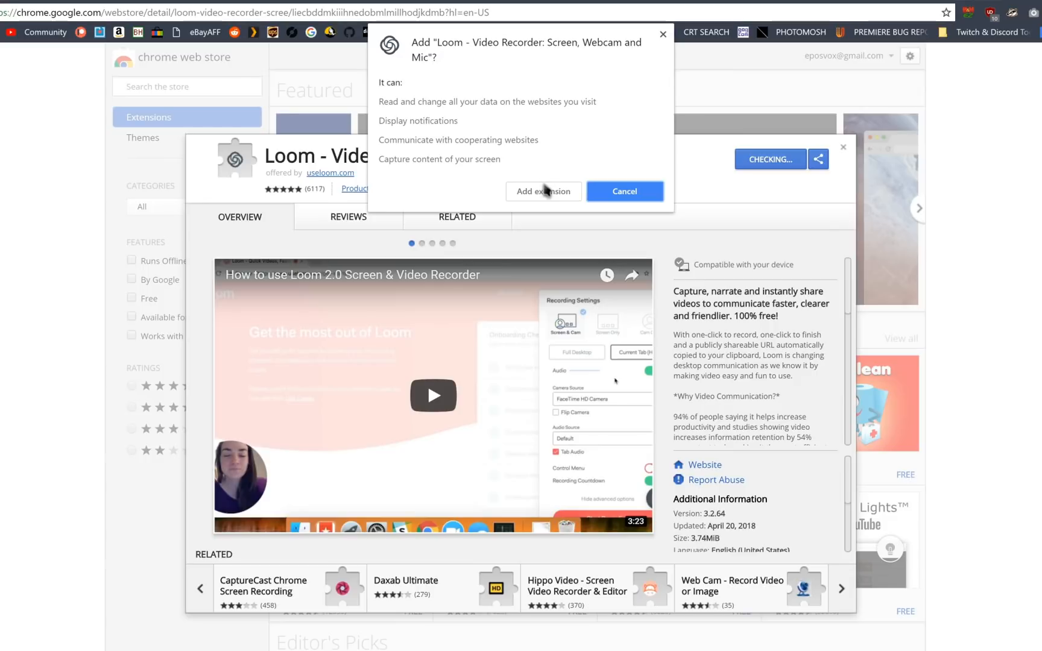
pyautogui.click(623, 192)
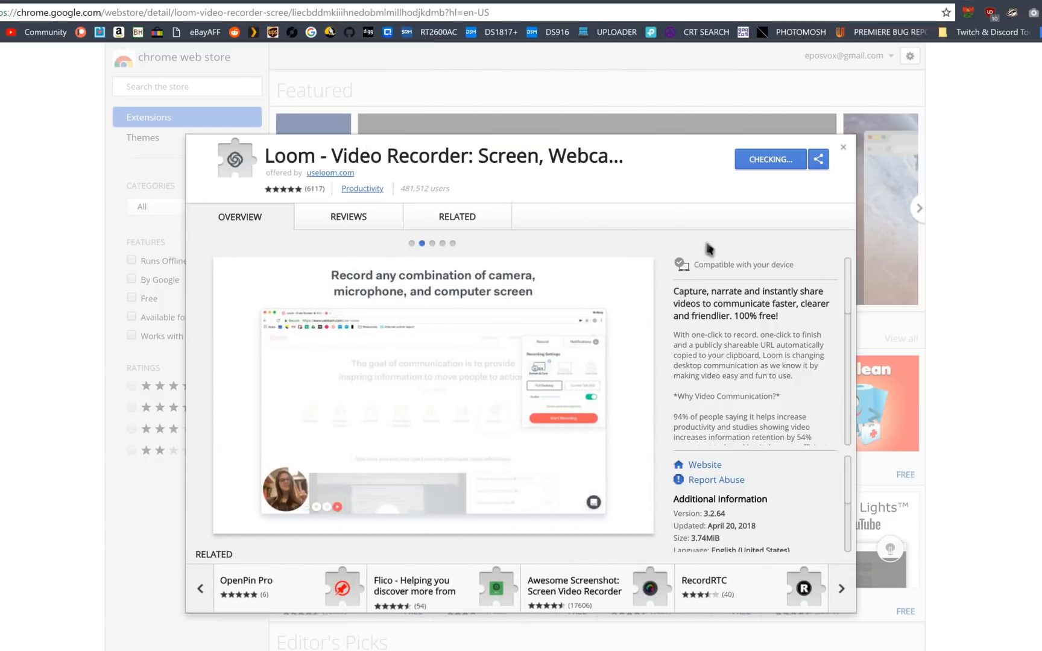
pyautogui.click(771, 159)
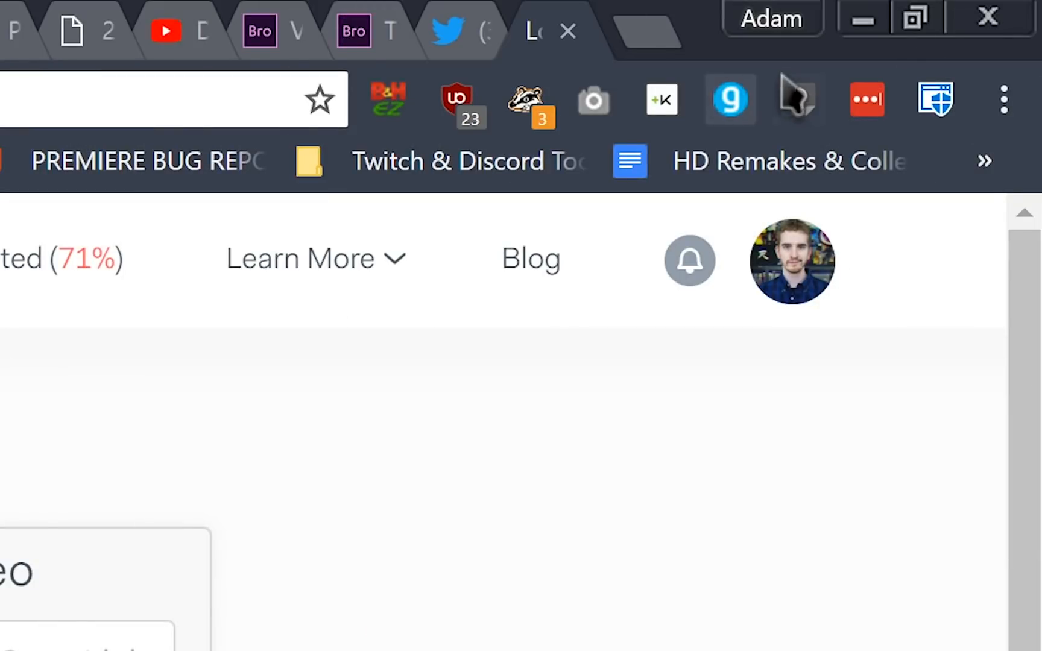
# Step: In the Loom popup choose Cam Link as camera source and settle on Screen & Cam mode
pyautogui.click(1002, 99)
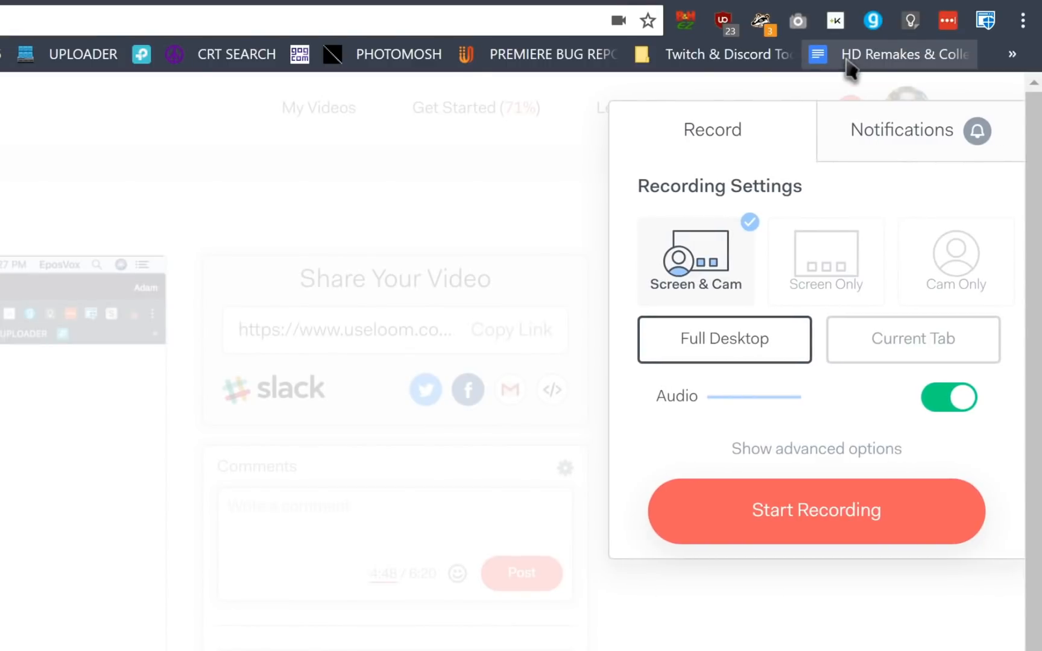
pyautogui.moveTo(699, 265)
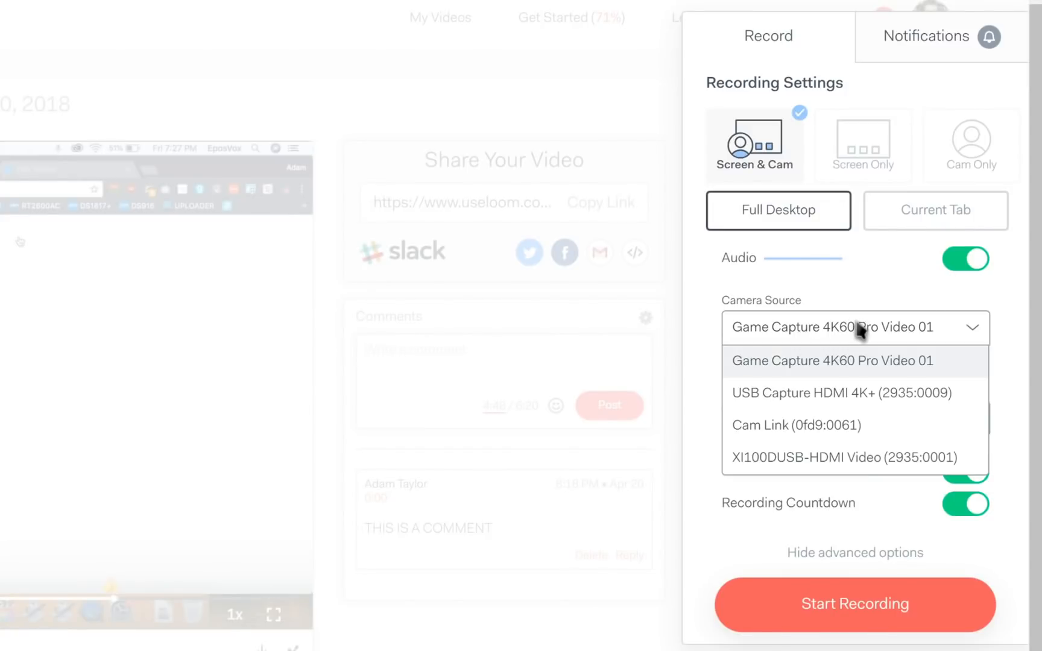
pyautogui.click(794, 426)
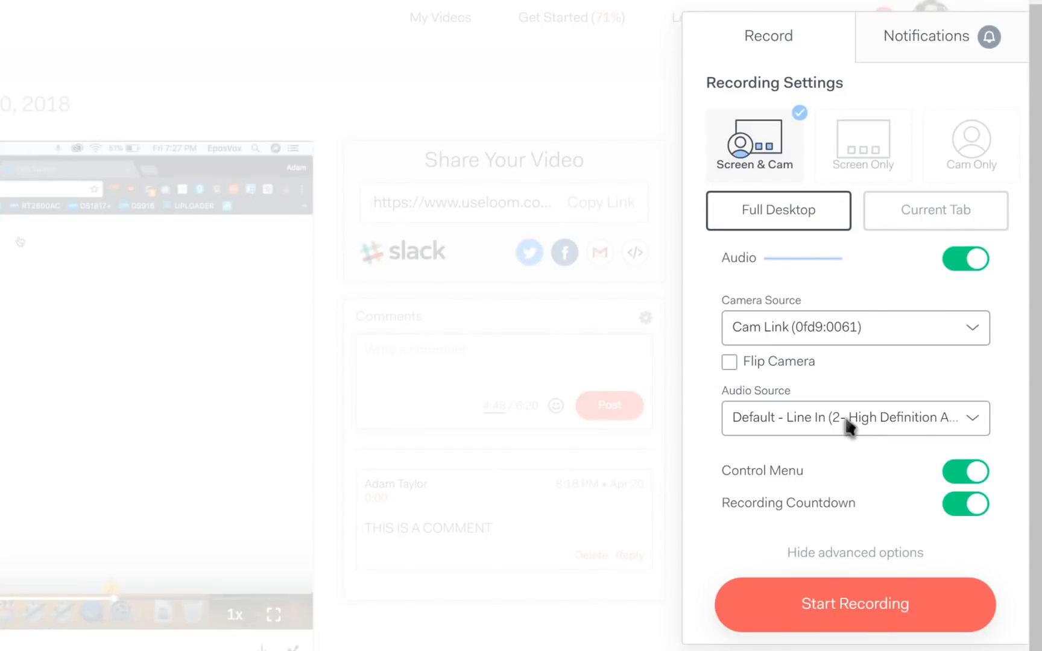
pyautogui.click(864, 145)
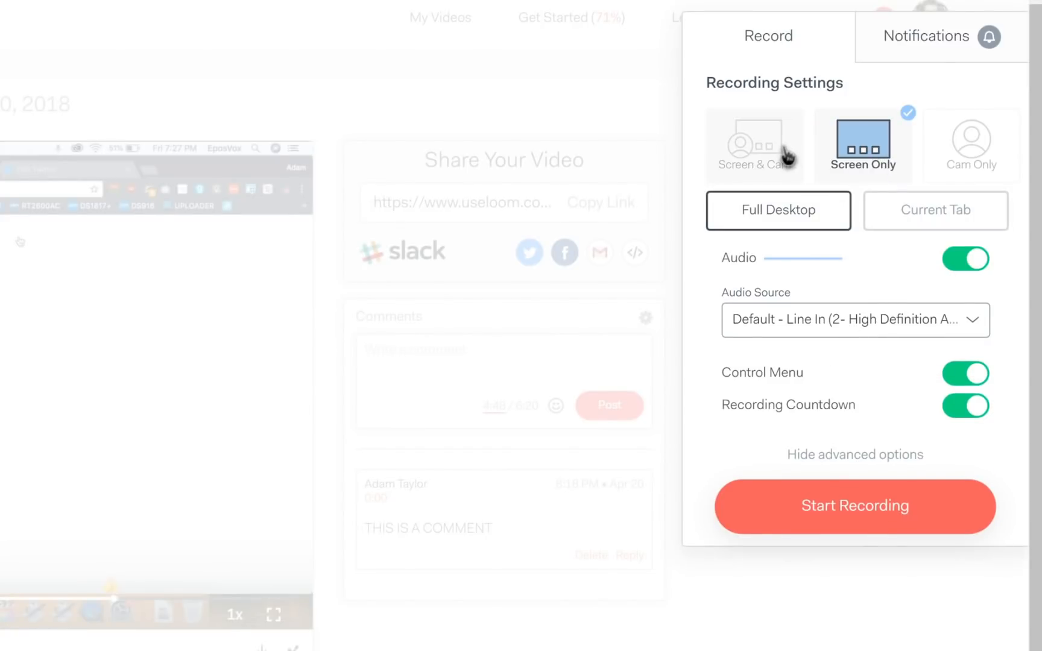
pyautogui.click(753, 145)
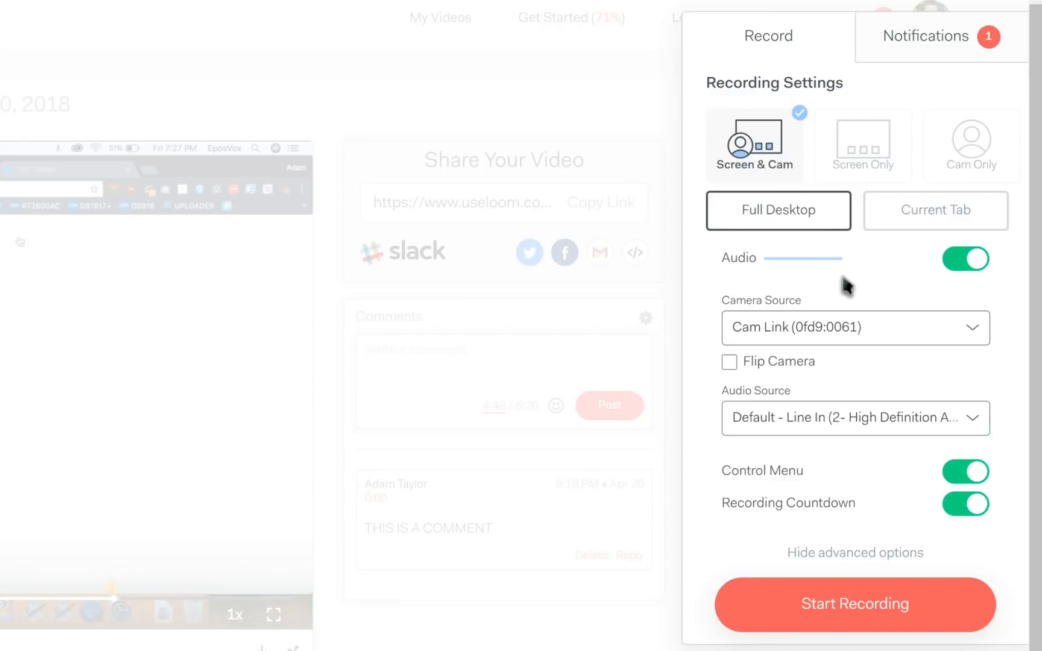
pyautogui.moveTo(821, 263)
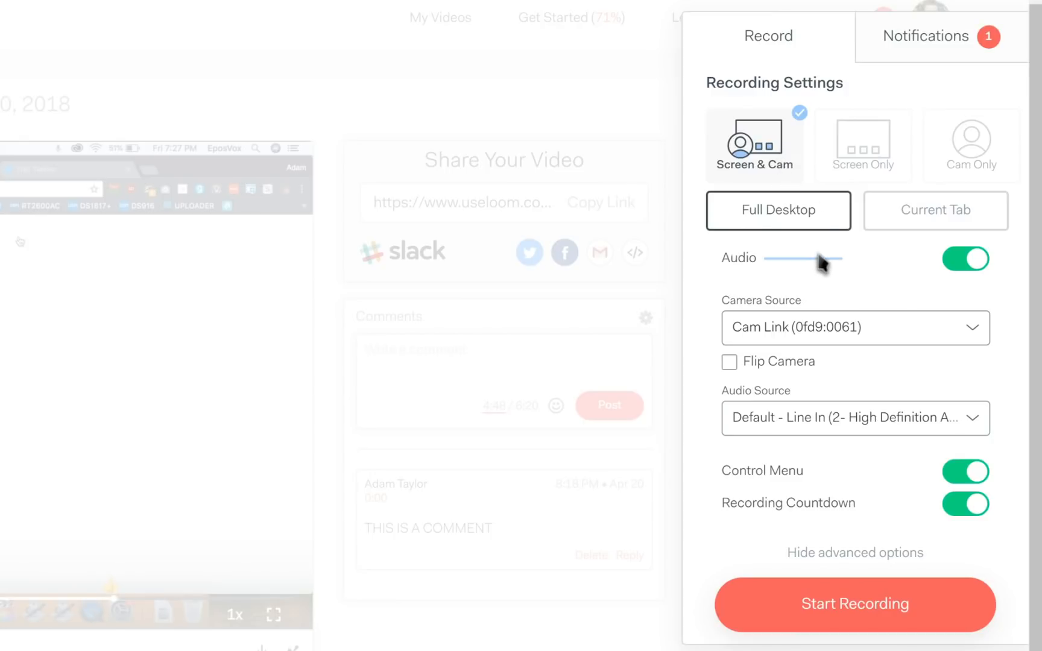
pyautogui.click(856, 604)
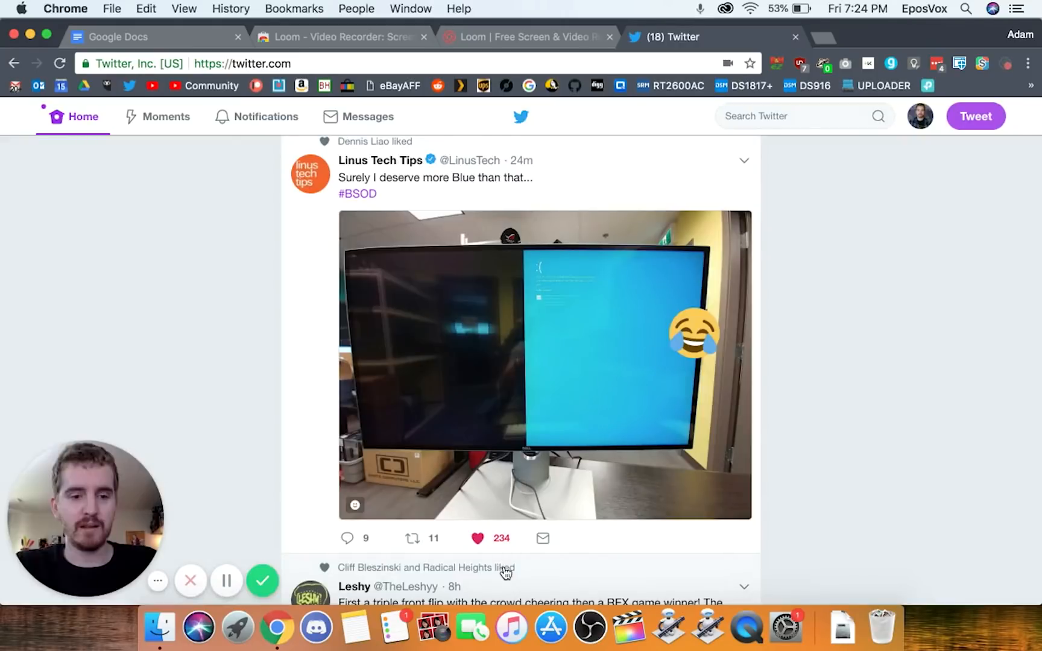
pyautogui.scroll(-3)
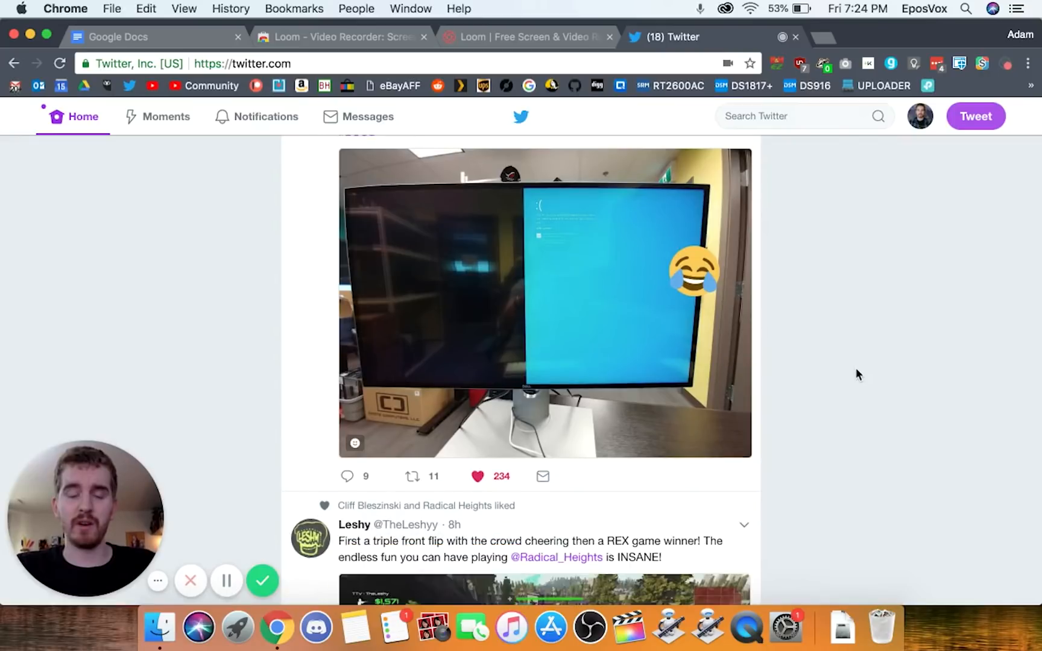
pyautogui.scroll(3)
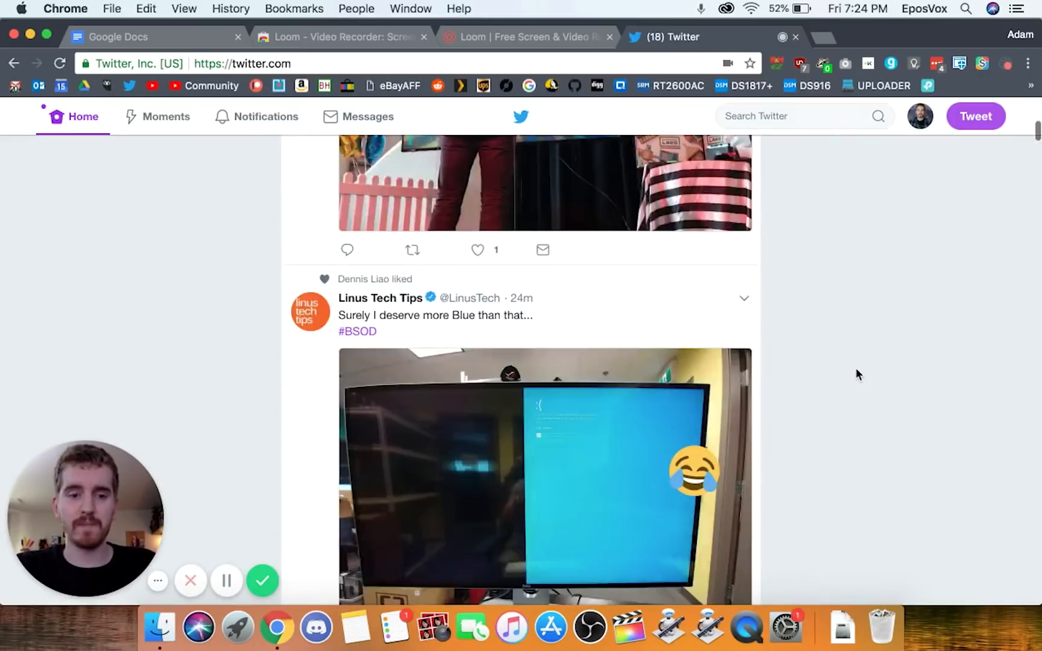
pyautogui.scroll(-3)
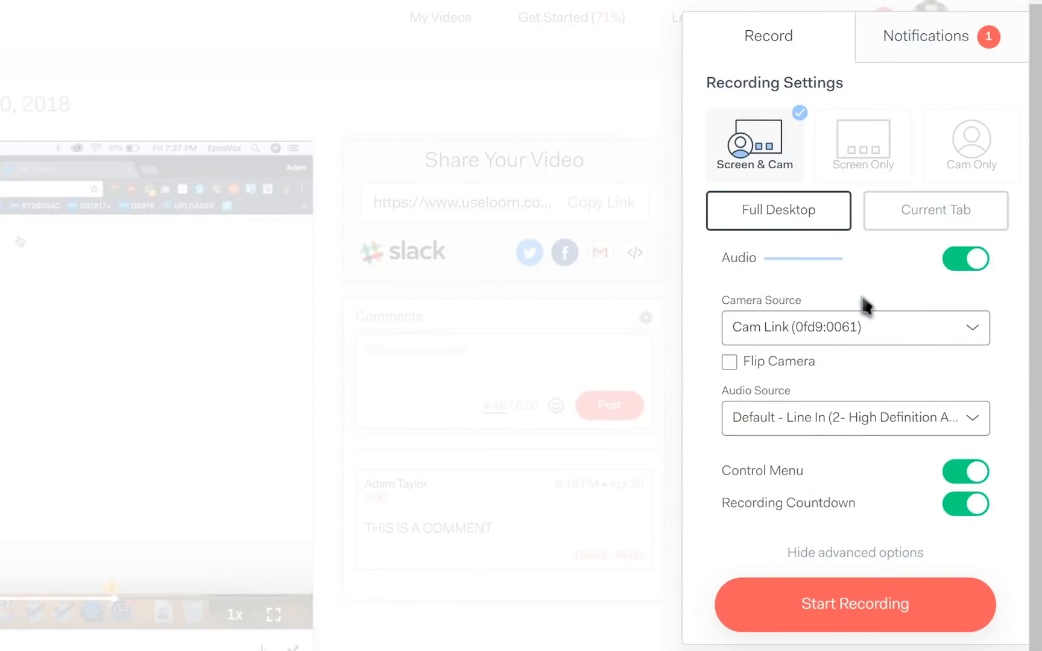
# Step: Check the audio sources, toggle Flip Camera on and off, and switch the Control Menu off
pyautogui.click(855, 417)
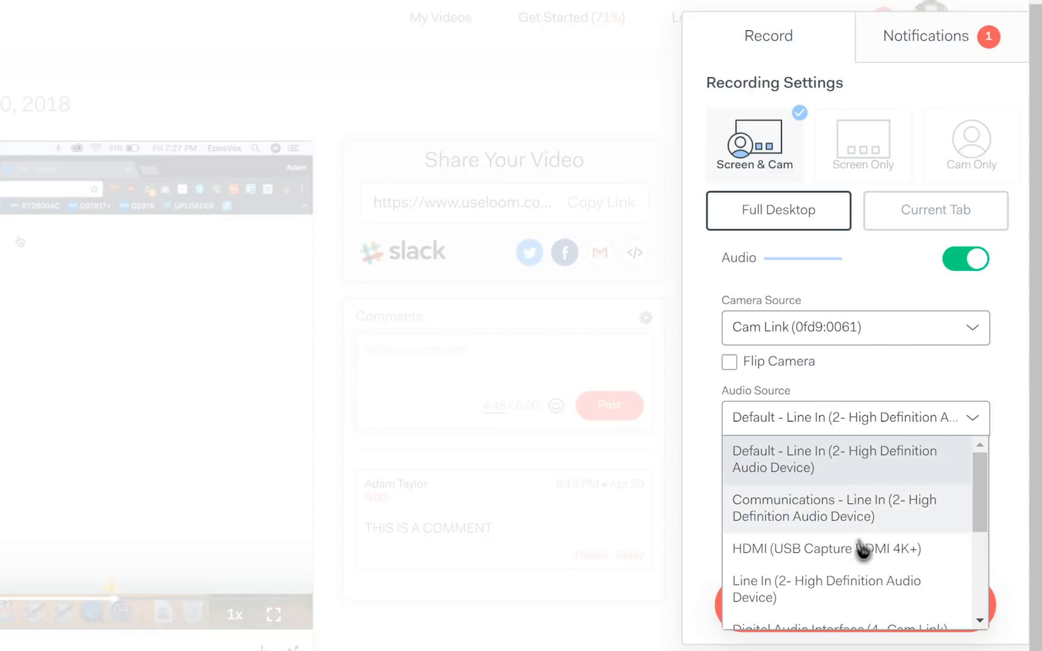
pyautogui.click(728, 362)
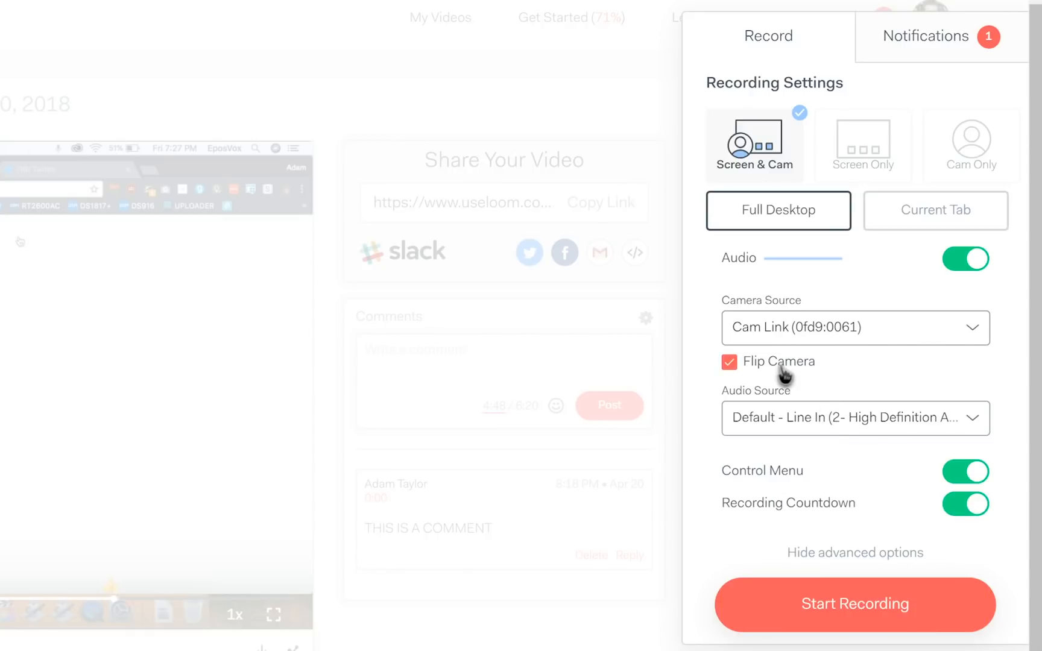
pyautogui.click(729, 362)
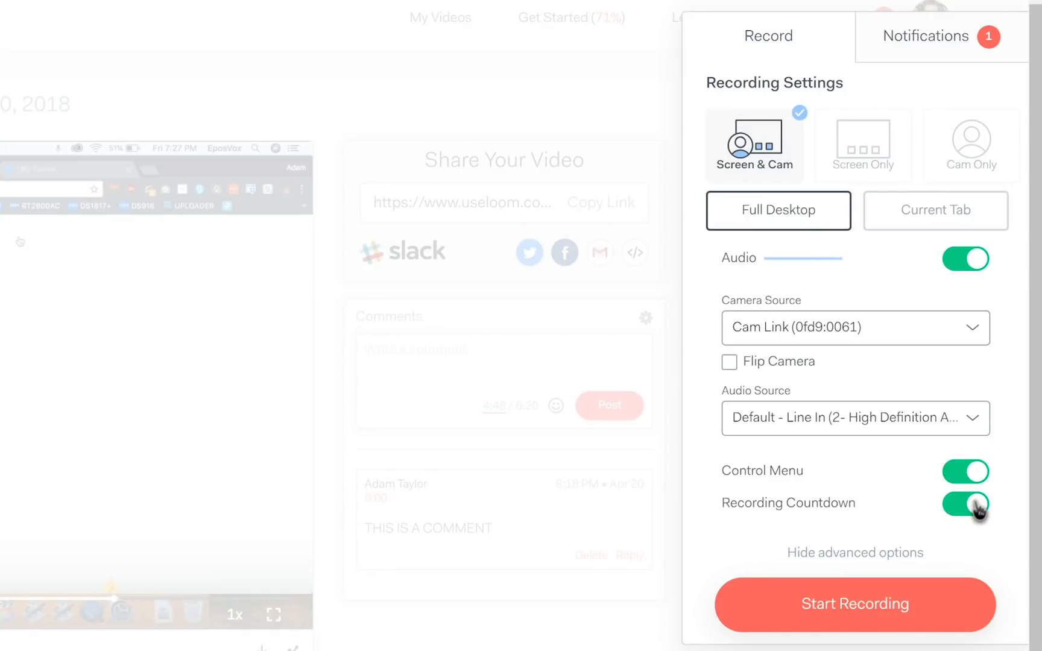
pyautogui.click(965, 472)
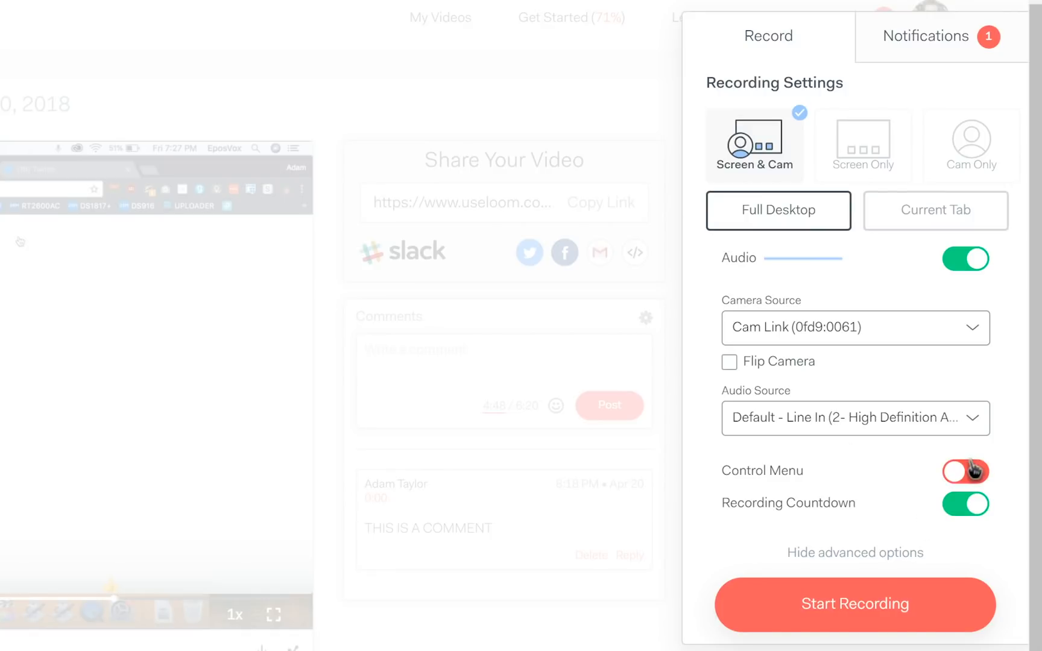
# Step: Try Screen Only and Cam Only, return to Screen & Cam, and view recent notifications
pyautogui.click(863, 141)
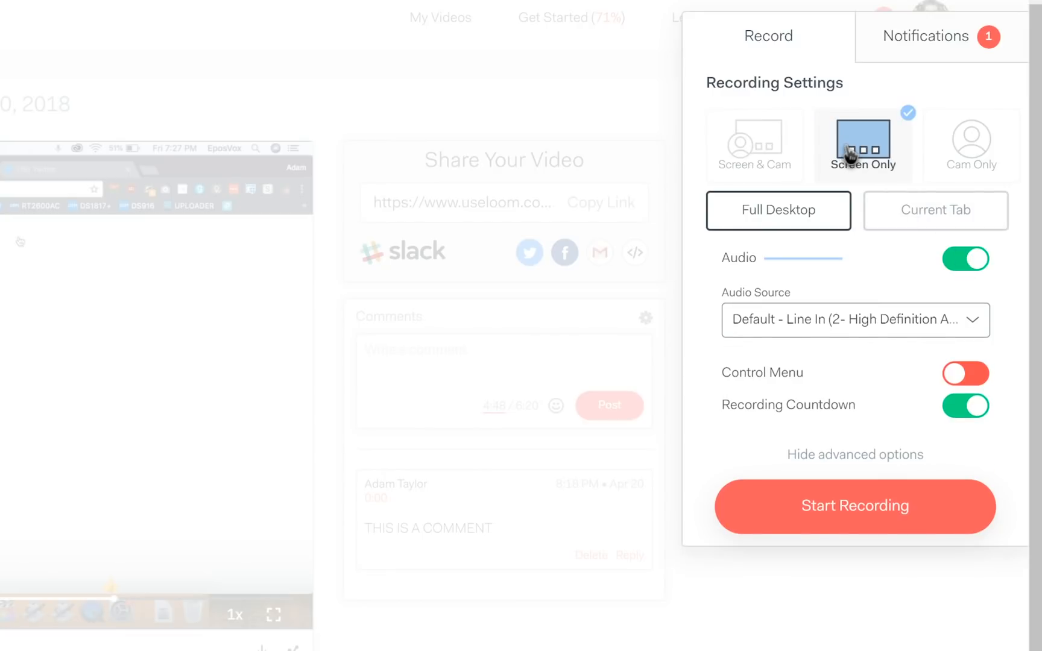
pyautogui.click(971, 145)
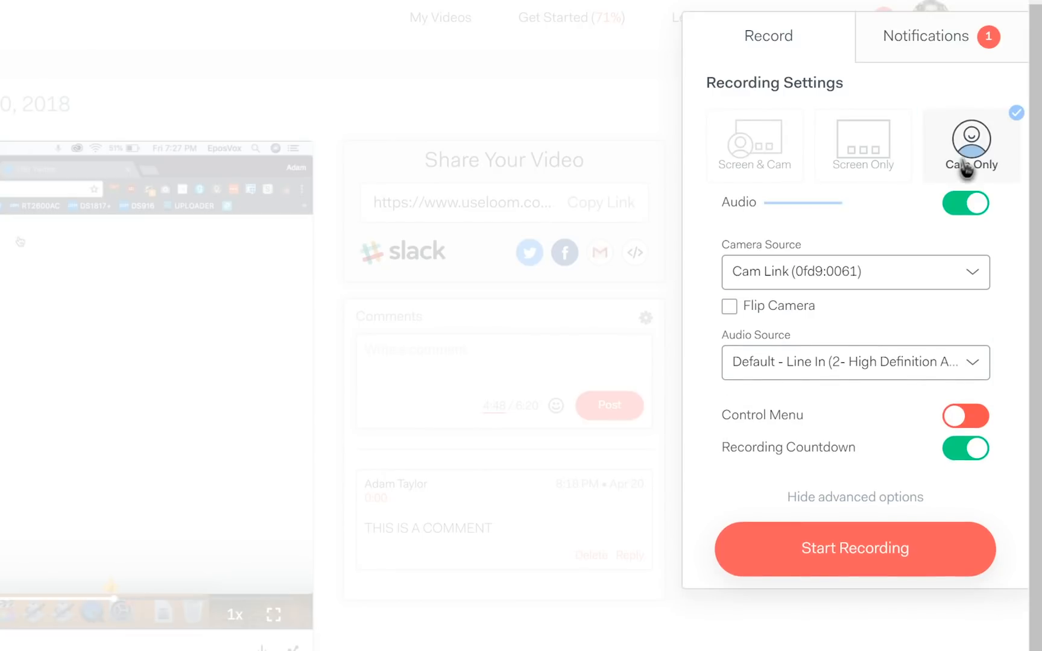
pyautogui.moveTo(960, 168)
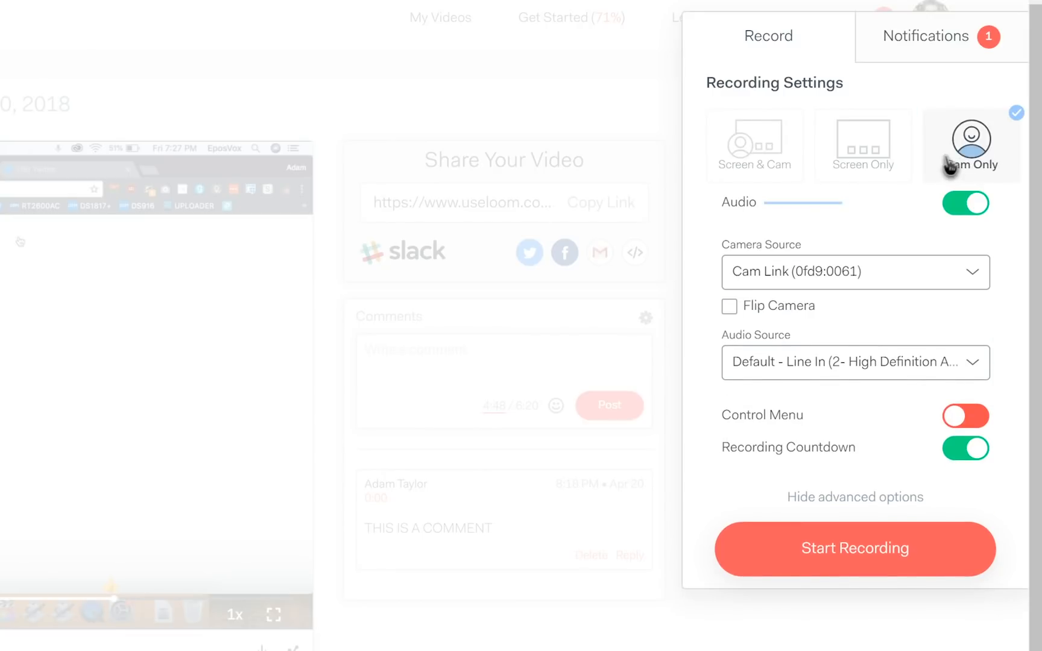
pyautogui.click(754, 144)
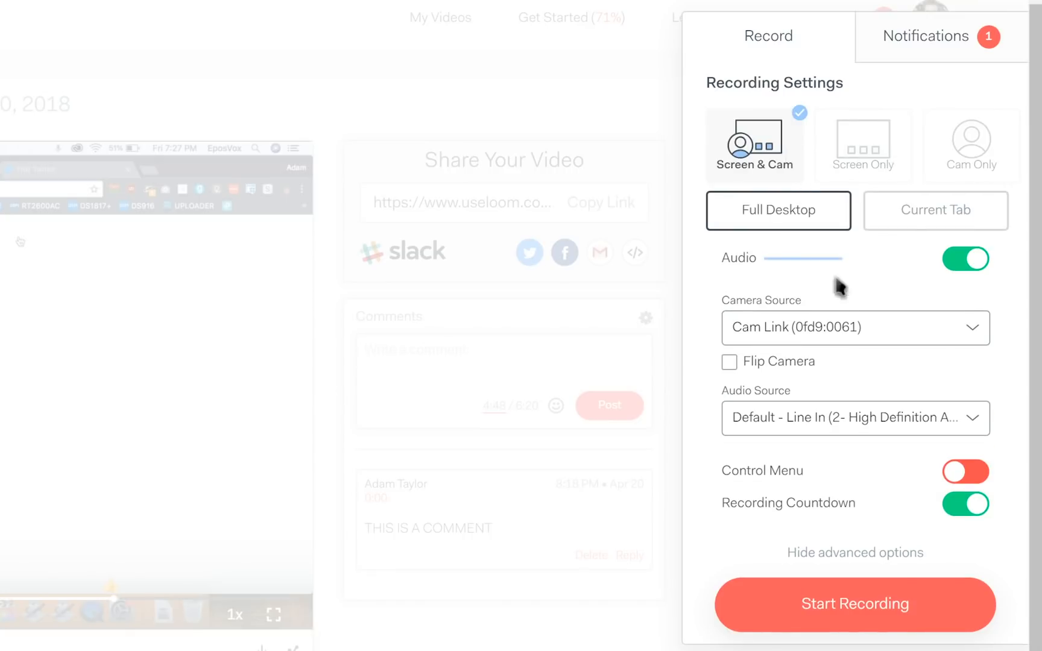
pyautogui.click(926, 36)
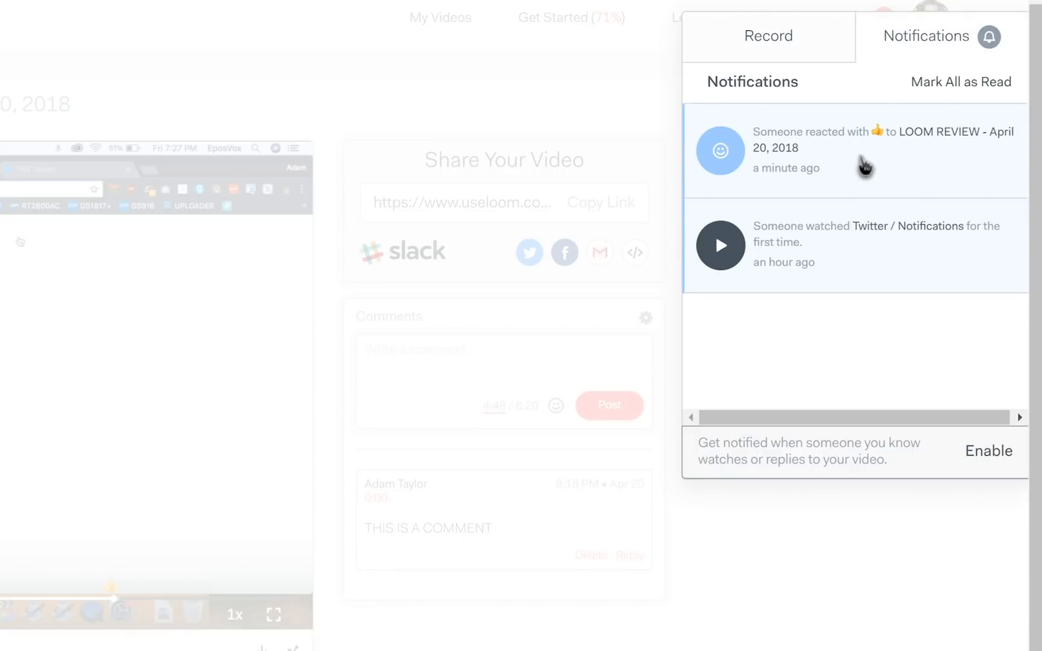
pyautogui.click(768, 36)
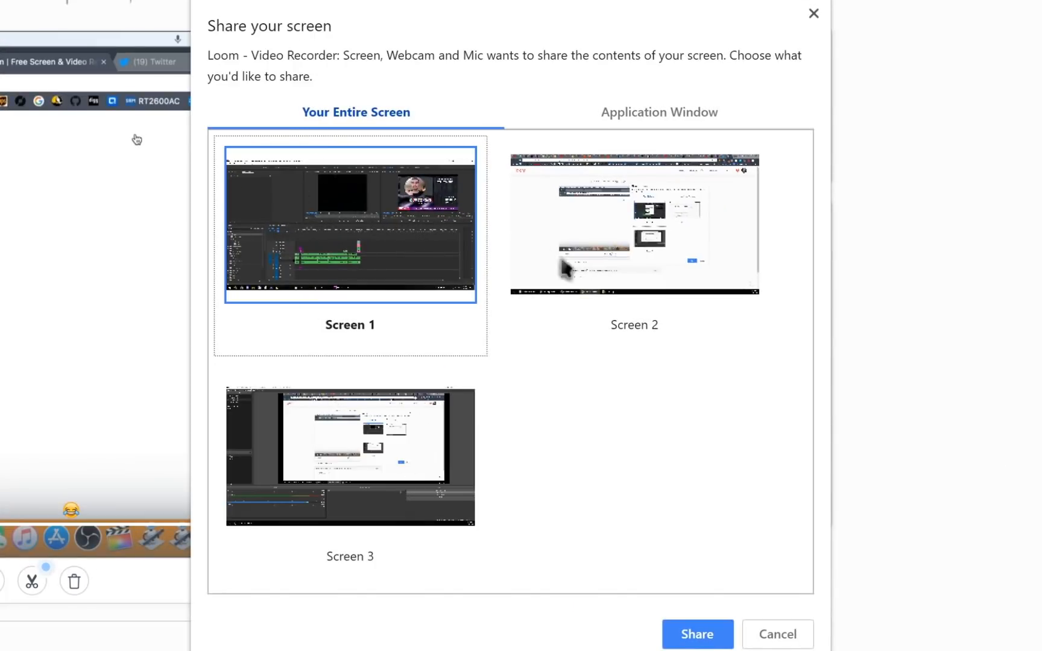
pyautogui.moveTo(388, 369)
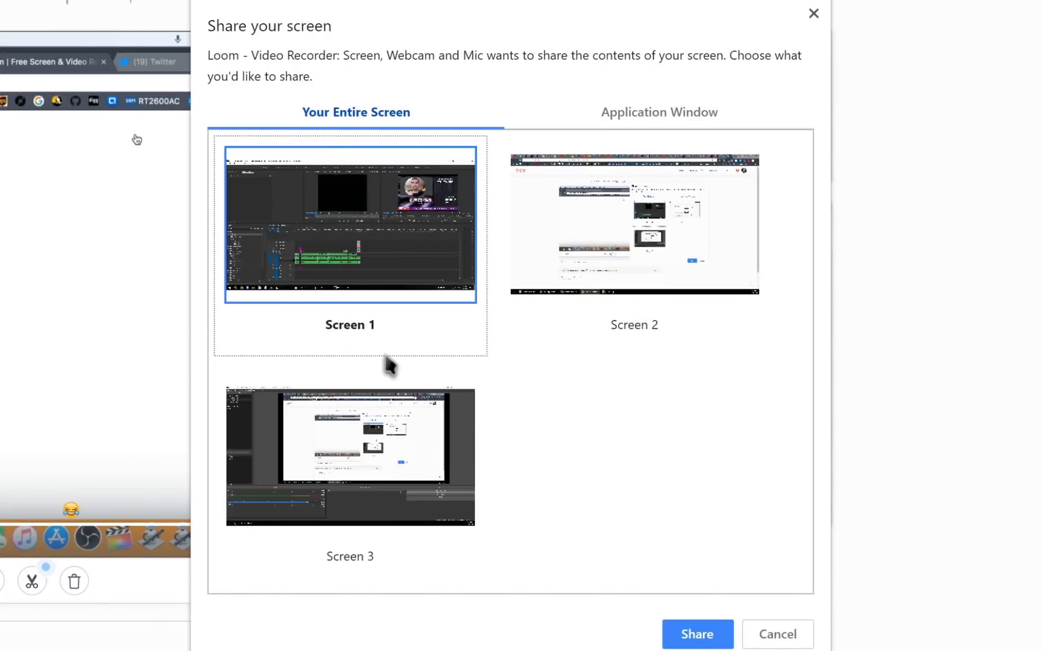
# Step: Share Screen 1 to start the screen-and-camera recording with a large webcam bubble
pyautogui.click(696, 635)
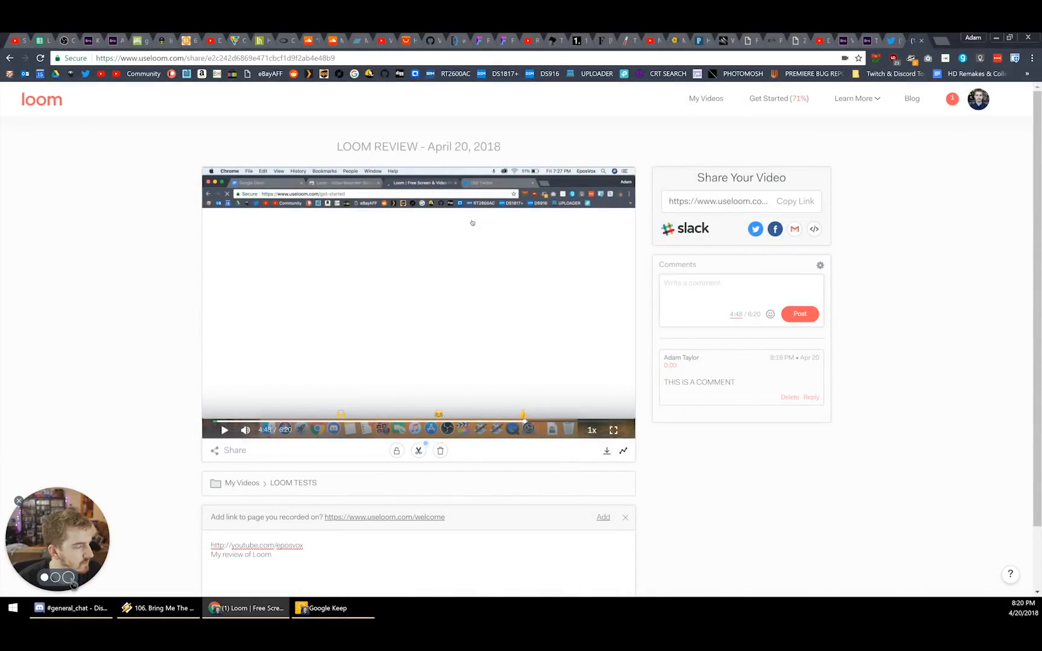
pyautogui.click(57, 538)
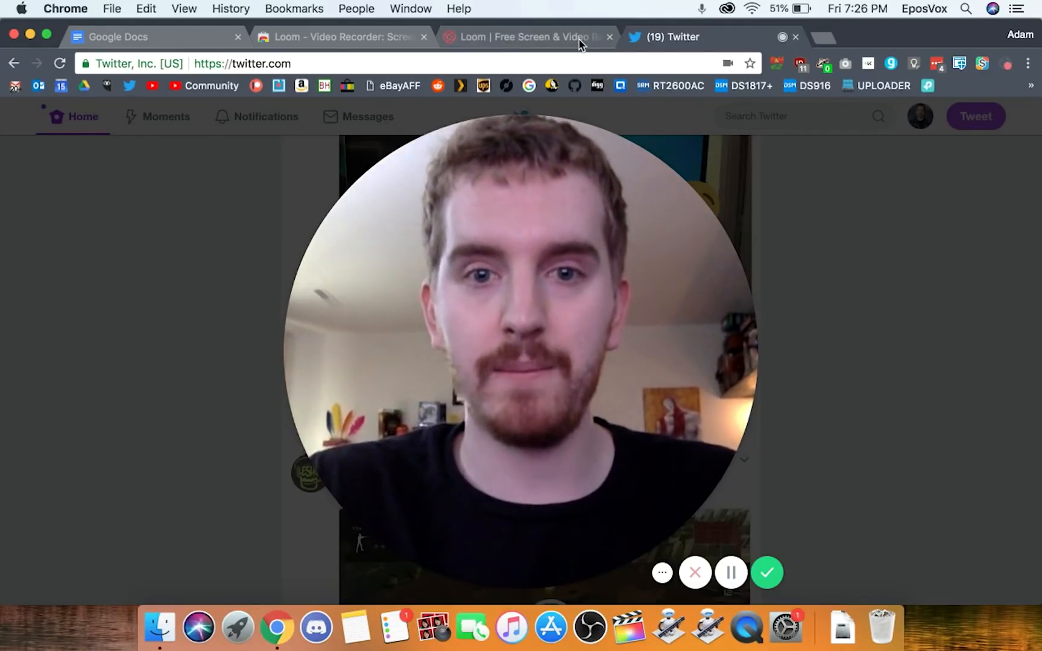
# Step: Switch to the Loom welcome page and shrink the webcam bubble to the small size
pyautogui.click(522, 36)
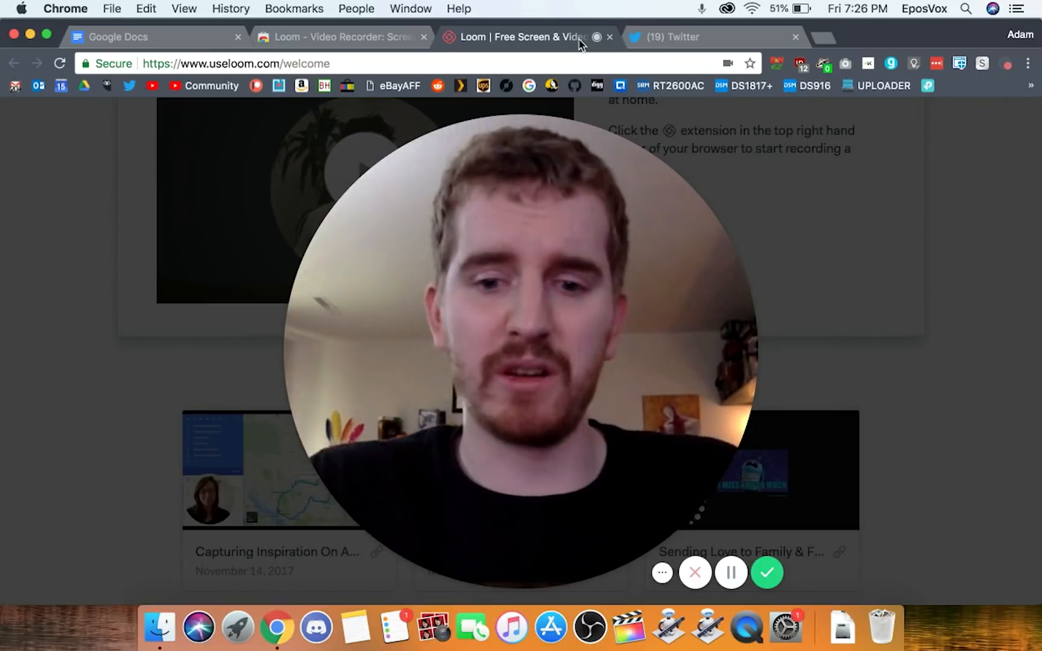
pyautogui.moveTo(145, 594)
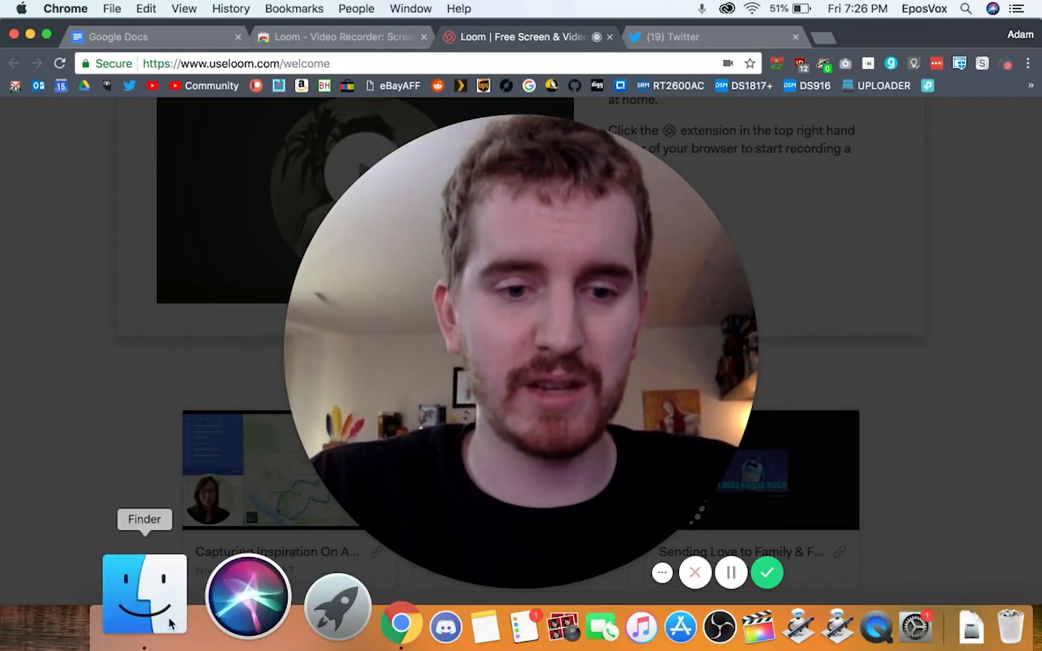
pyautogui.click(143, 595)
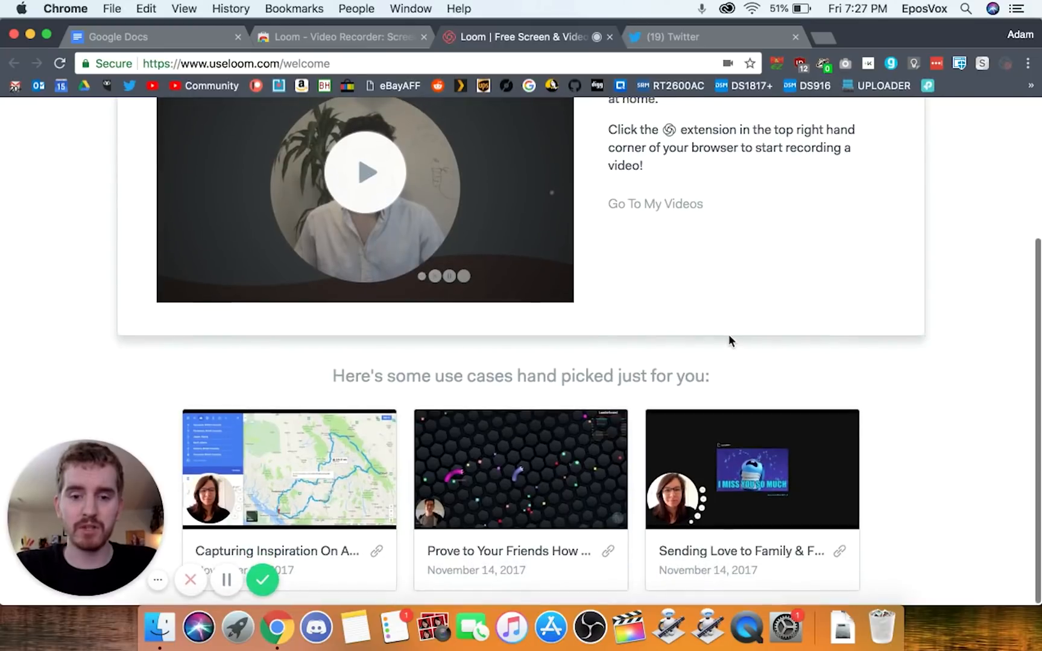
# Step: Browse the library, then go through the Get Started checklist and help cards
pyautogui.scroll(-3)
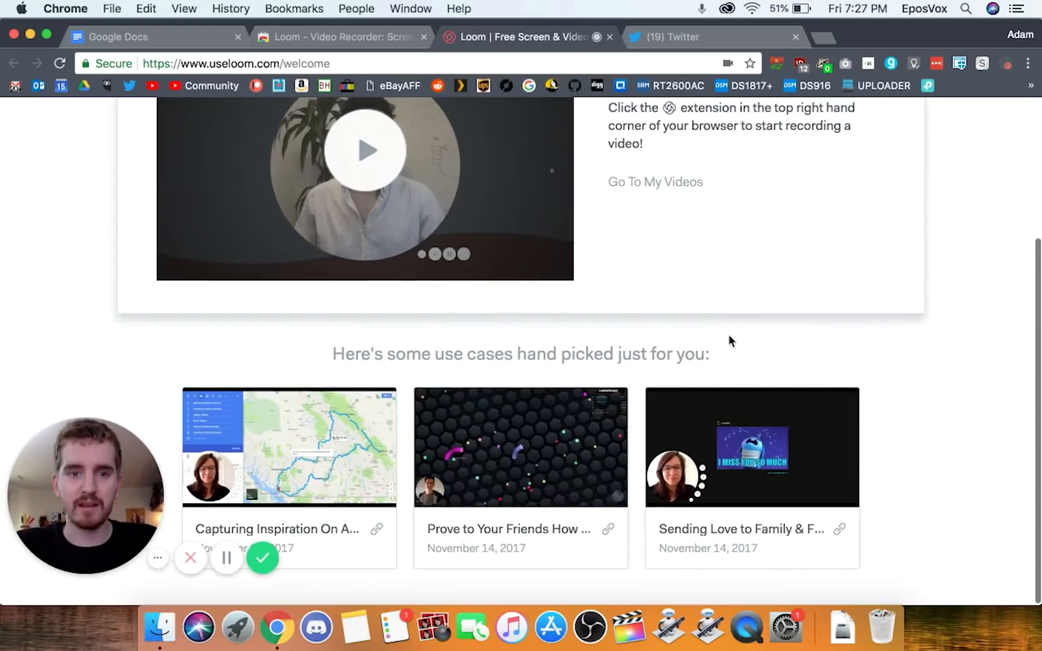
pyautogui.scroll(3)
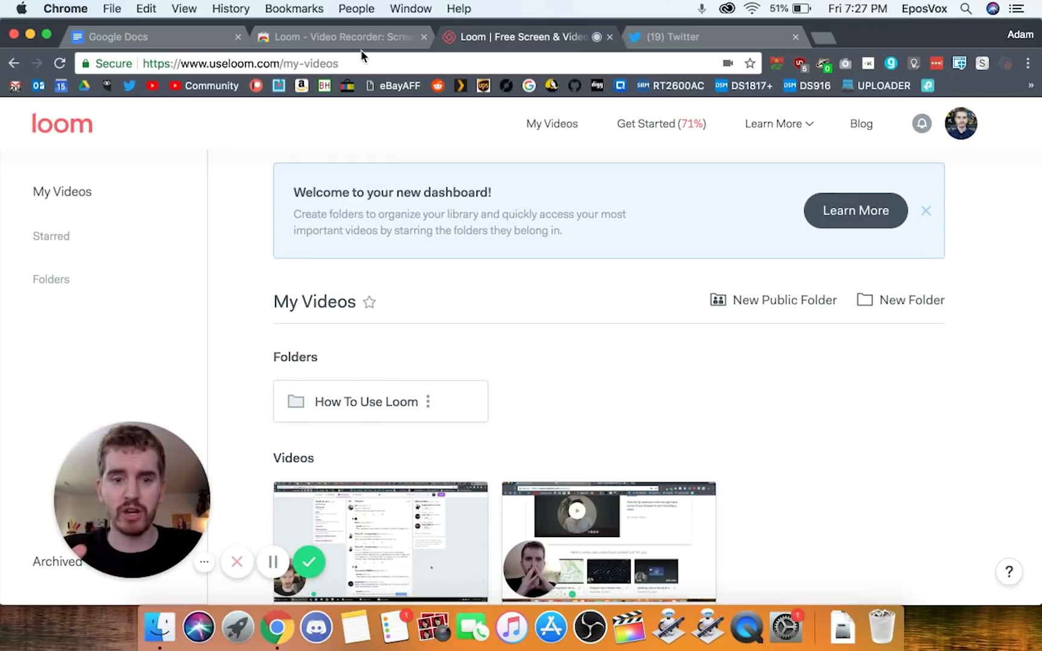
pyautogui.moveTo(508, 246)
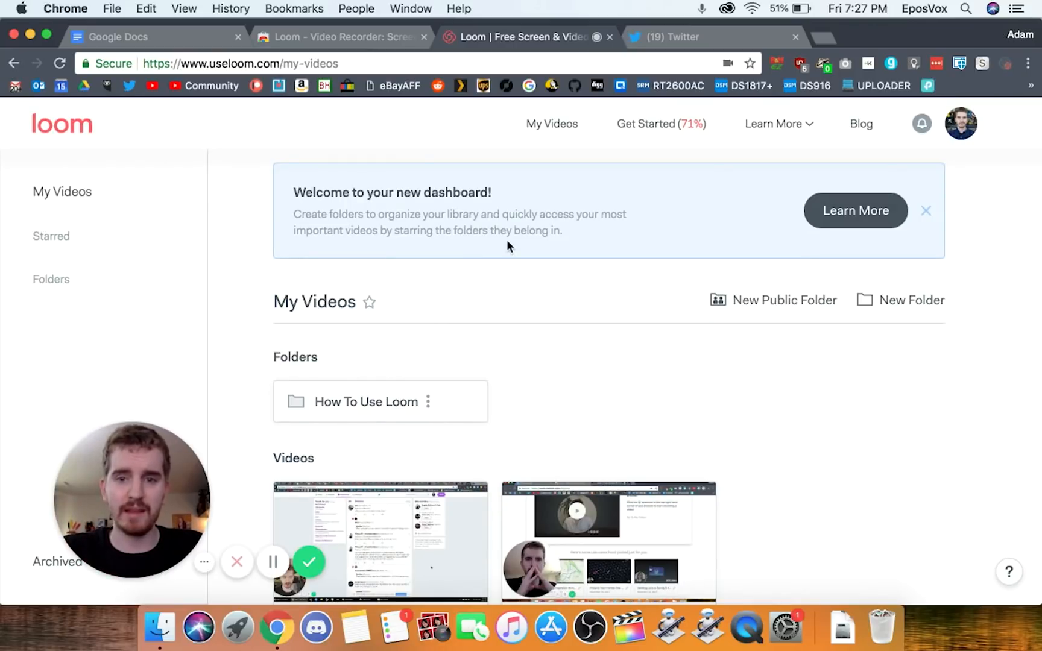
pyautogui.moveTo(661, 123)
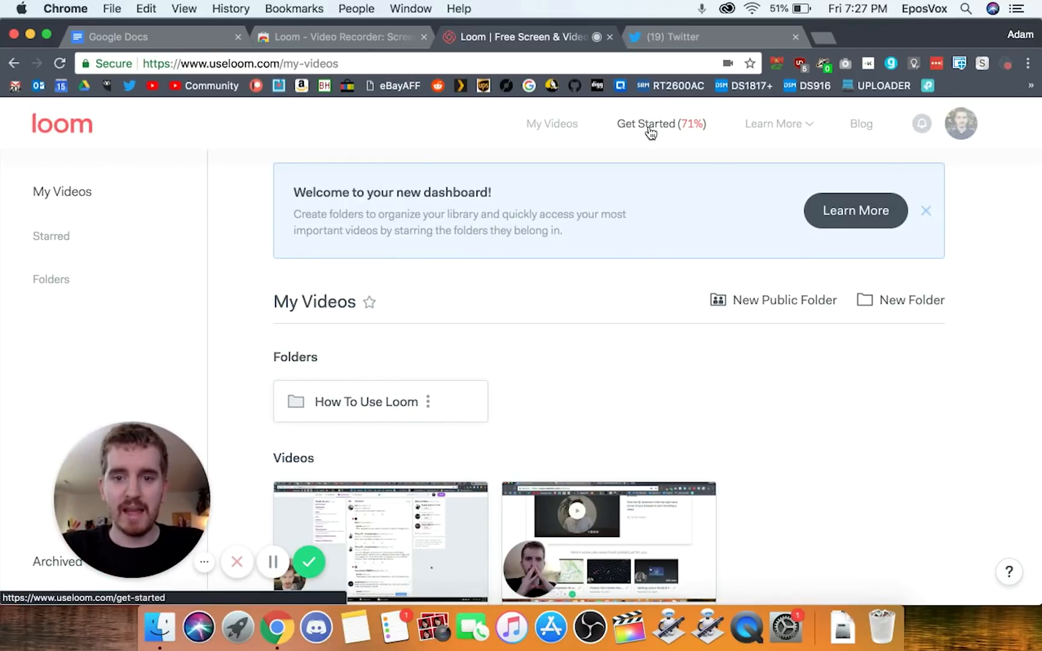
pyautogui.click(661, 123)
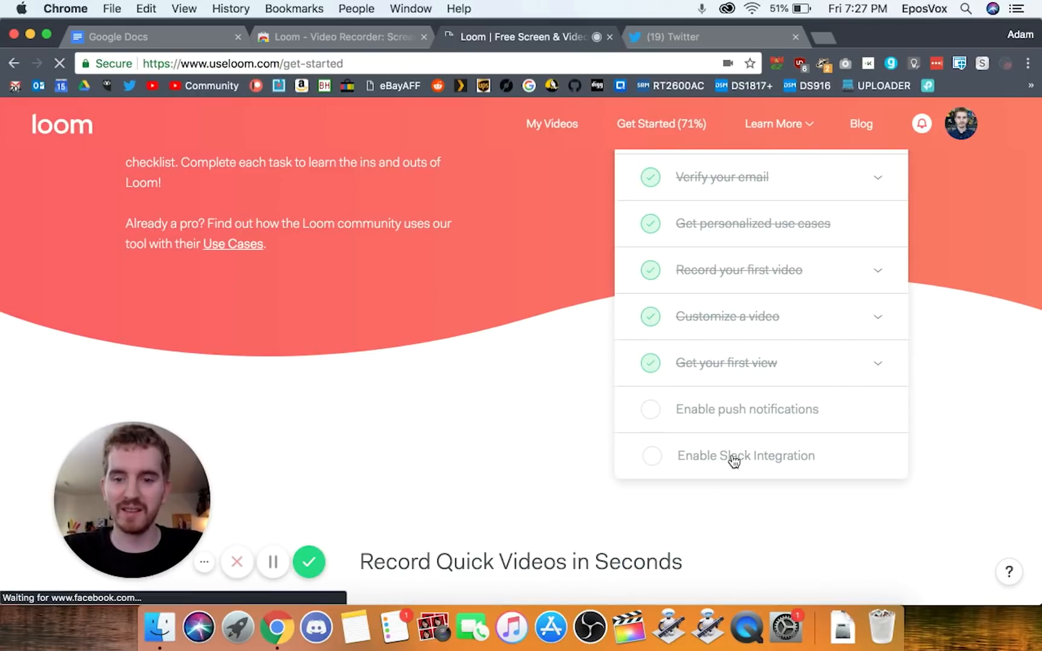
pyautogui.moveTo(340, 368)
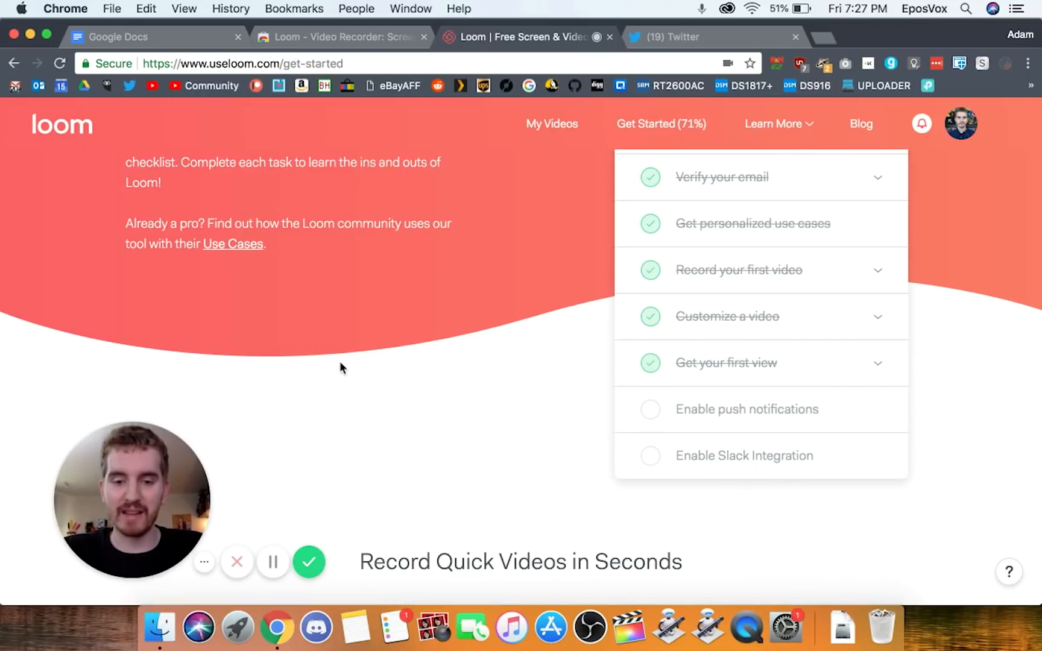
pyautogui.scroll(-3)
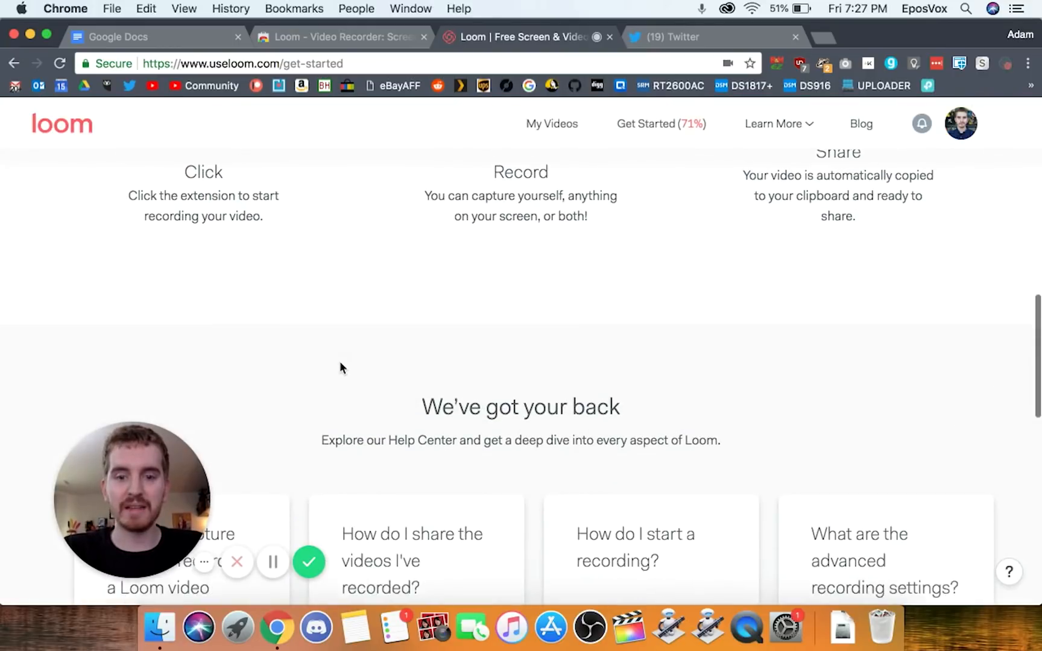
pyautogui.scroll(-3)
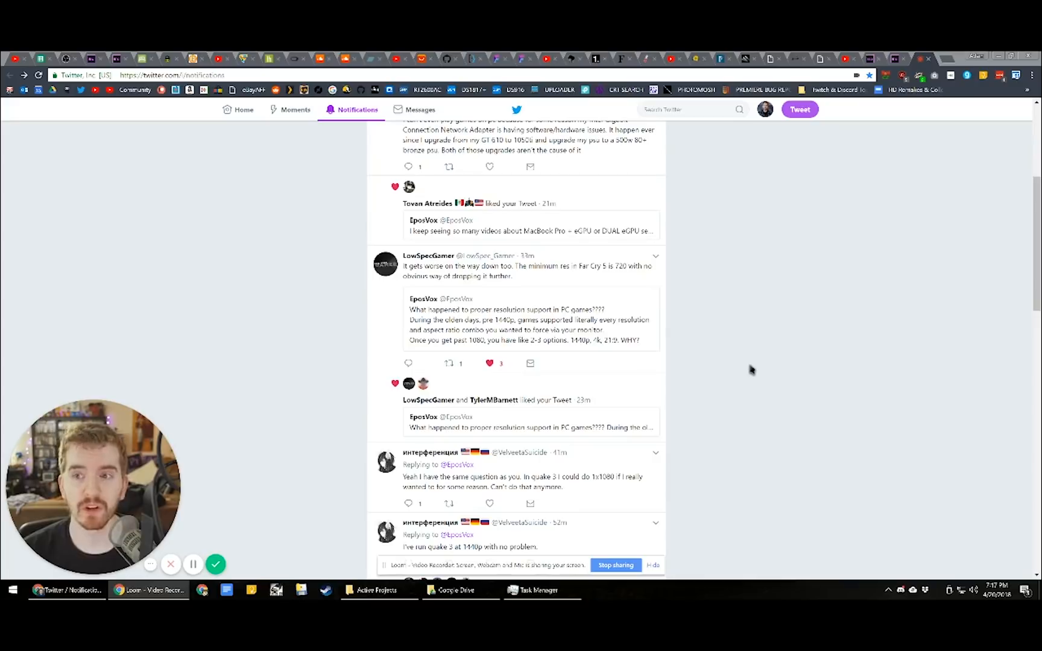
# Step: Scroll back up the page before finishing the recording
pyautogui.scroll(3)
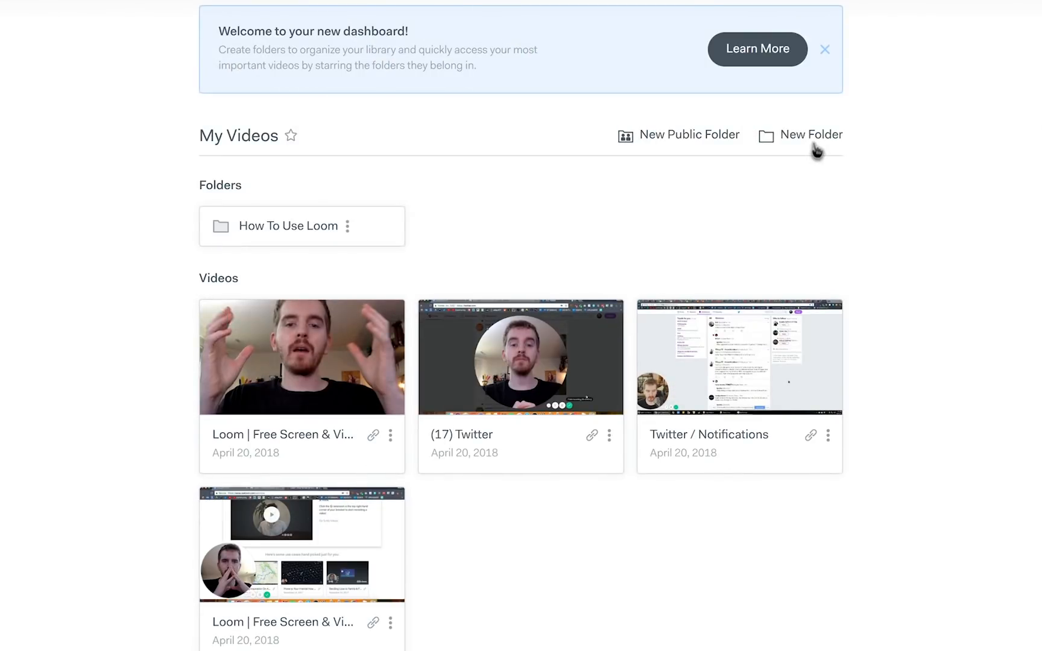
# Step: Create folders named LOOM TESTS and Shared Recordings
pyautogui.click(812, 135)
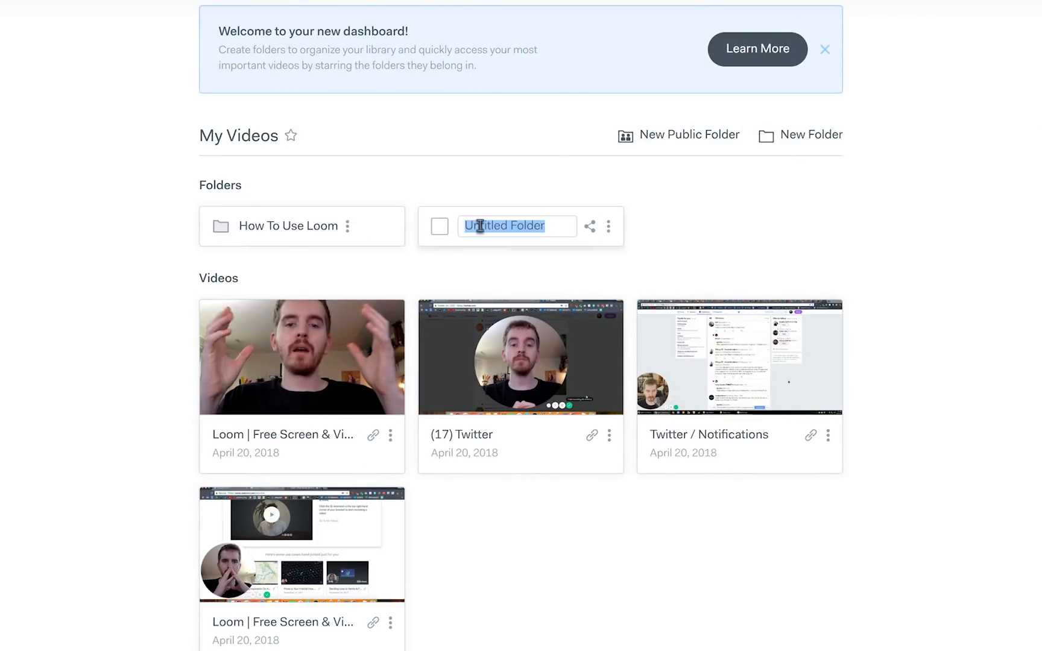
pyautogui.write('LOOM TEST')
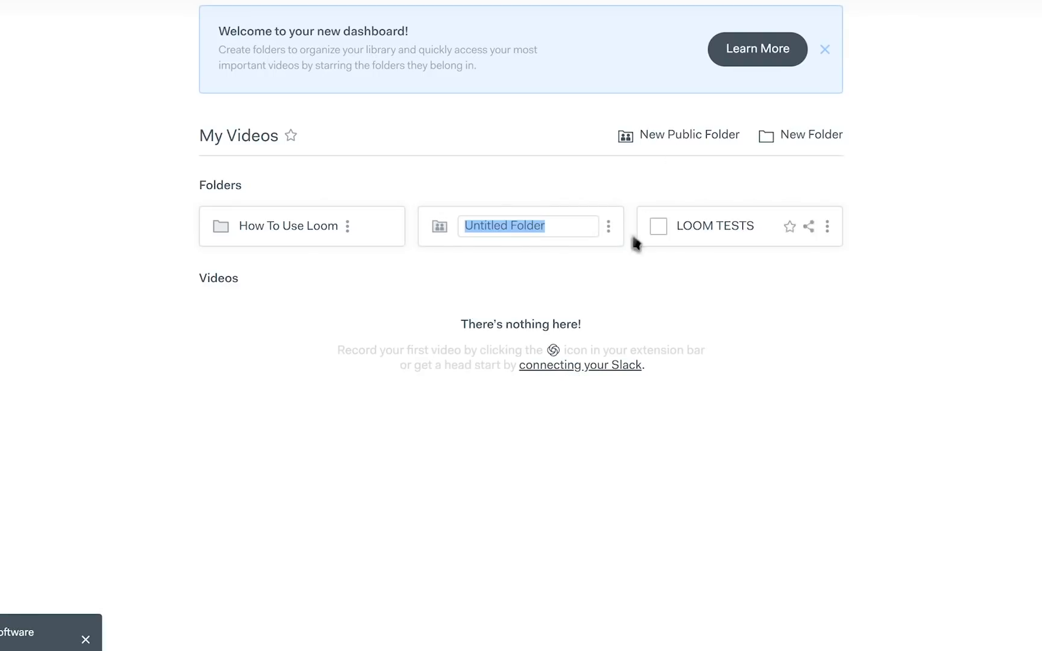
pyautogui.write('Shared Recordings')
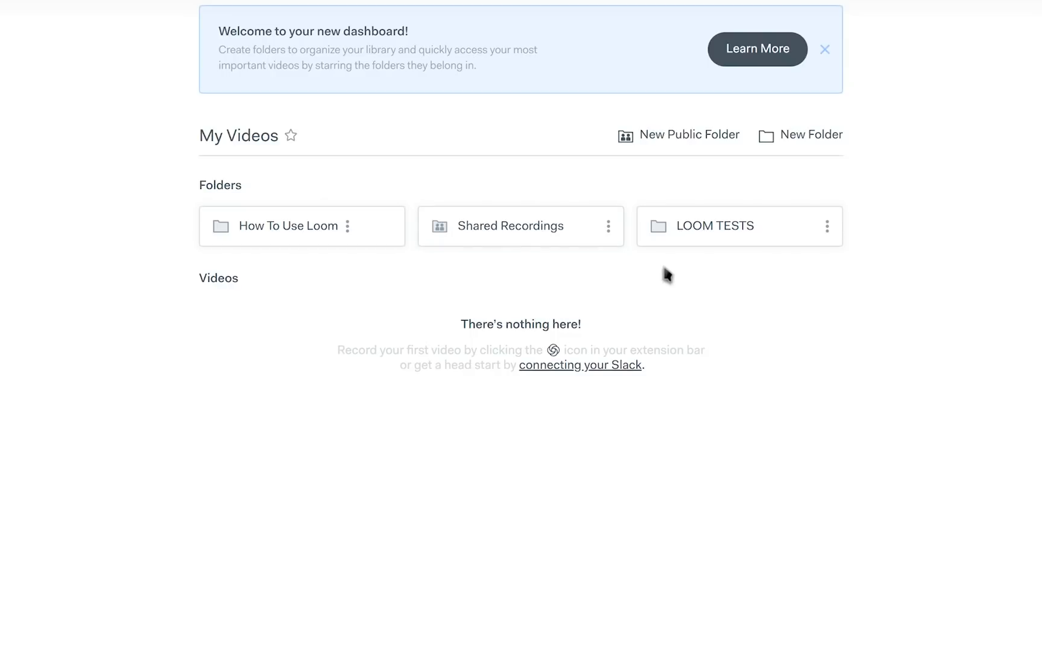
# Step: Open the LOOM TESTS folder and its (17) Twitter recording
pyautogui.click(715, 225)
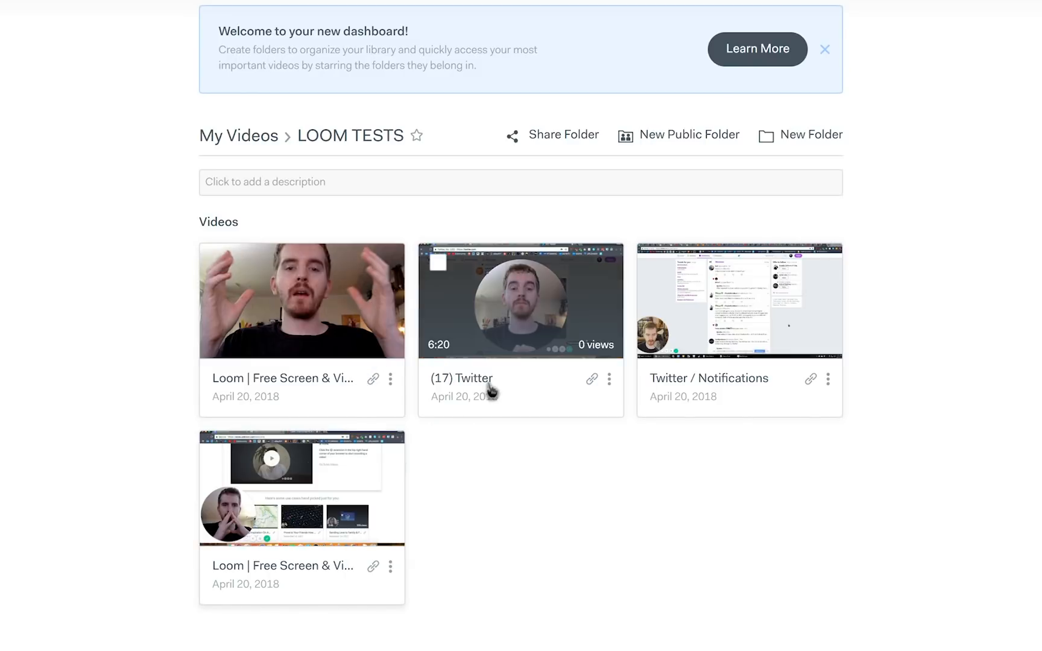
pyautogui.moveTo(588, 333)
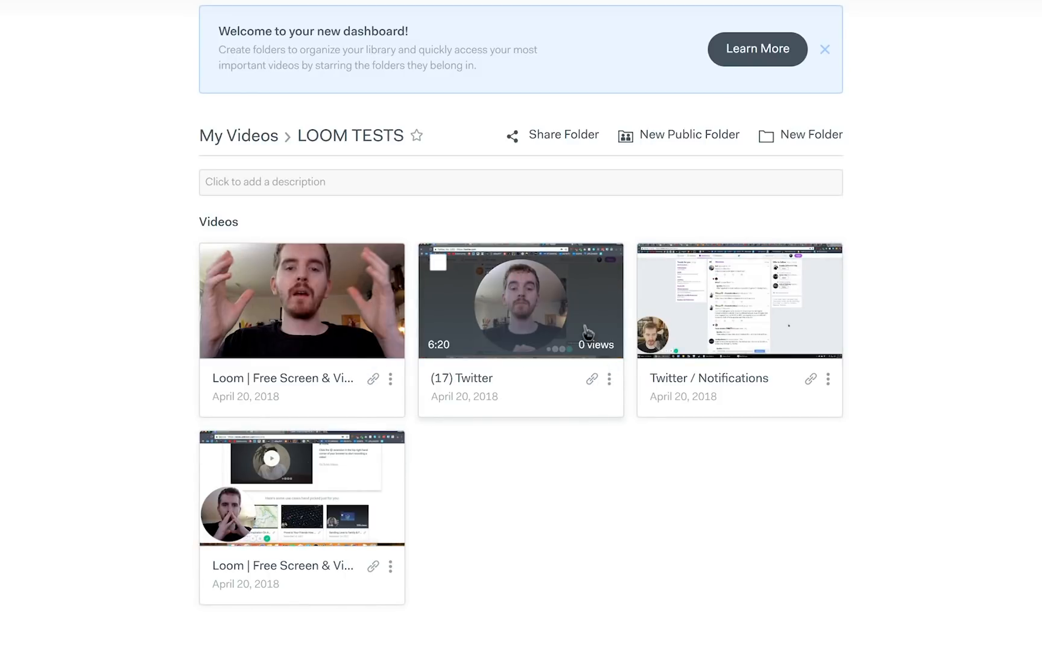
pyautogui.click(520, 301)
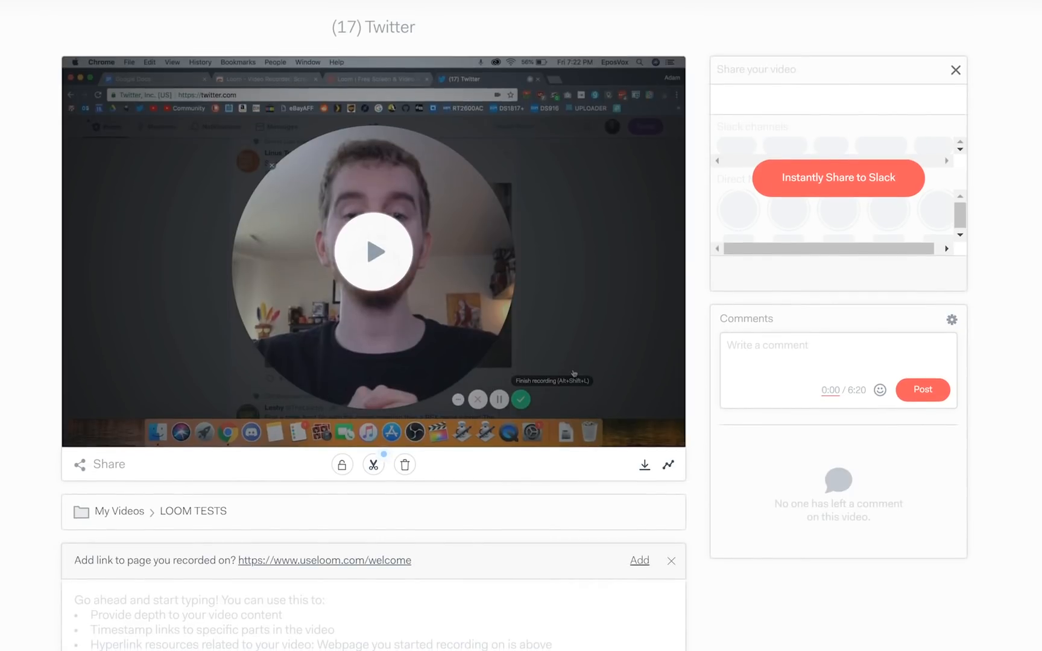
# Step: Replace the video title with 'LOOM REVIEW - April 20'
pyautogui.write('LOOM REVIEW -')
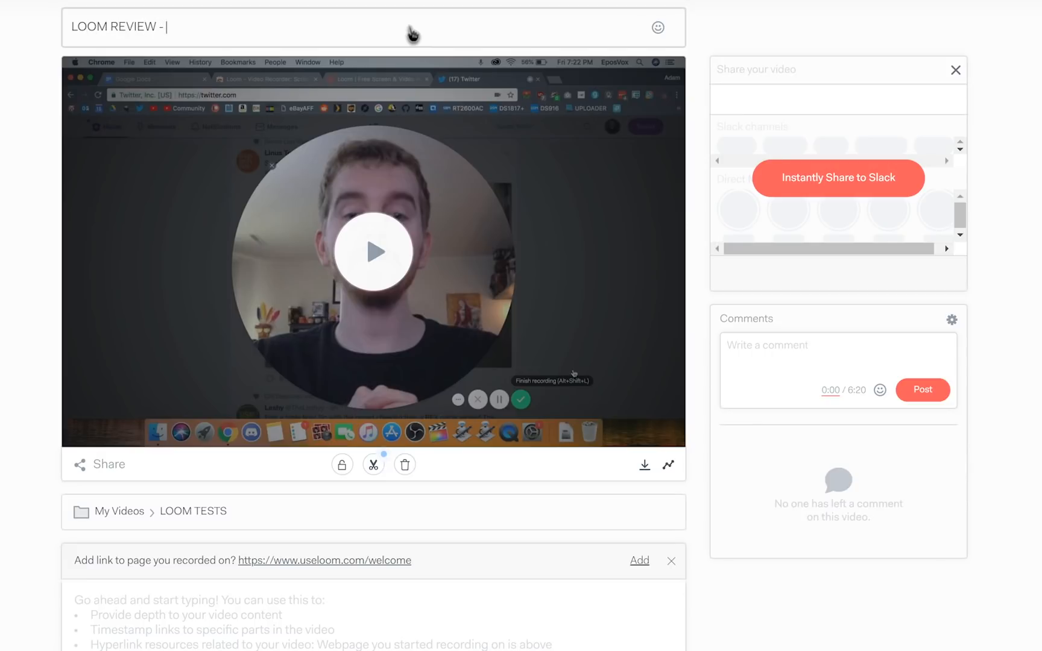
pyautogui.write('April 20')
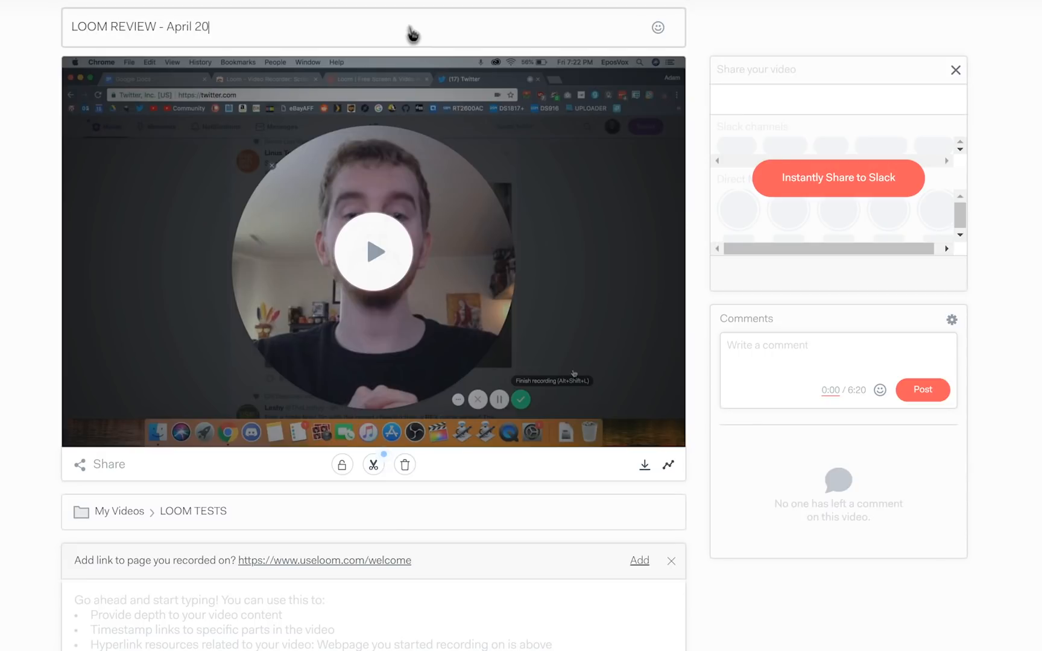